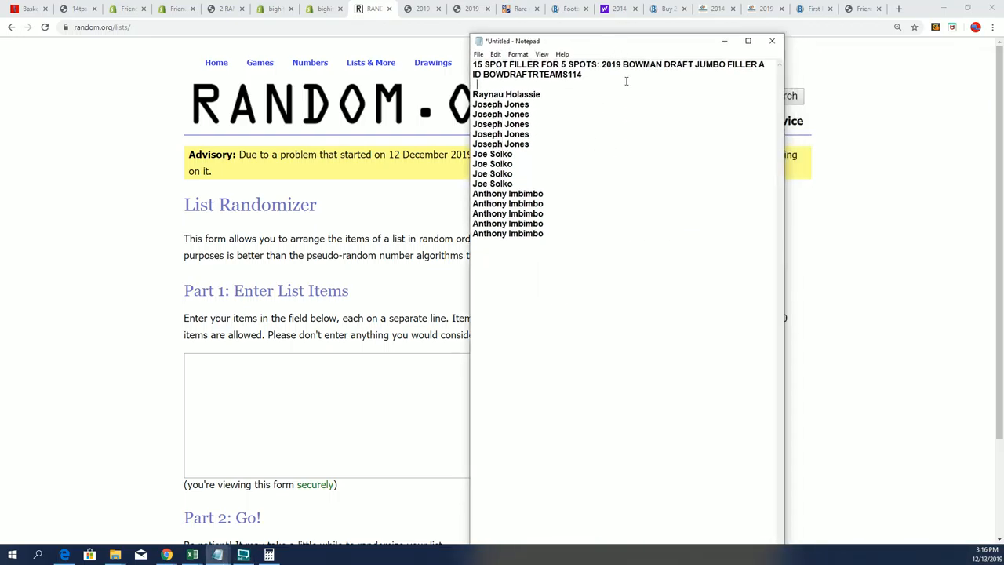
pyautogui.moveTo(30, 10)
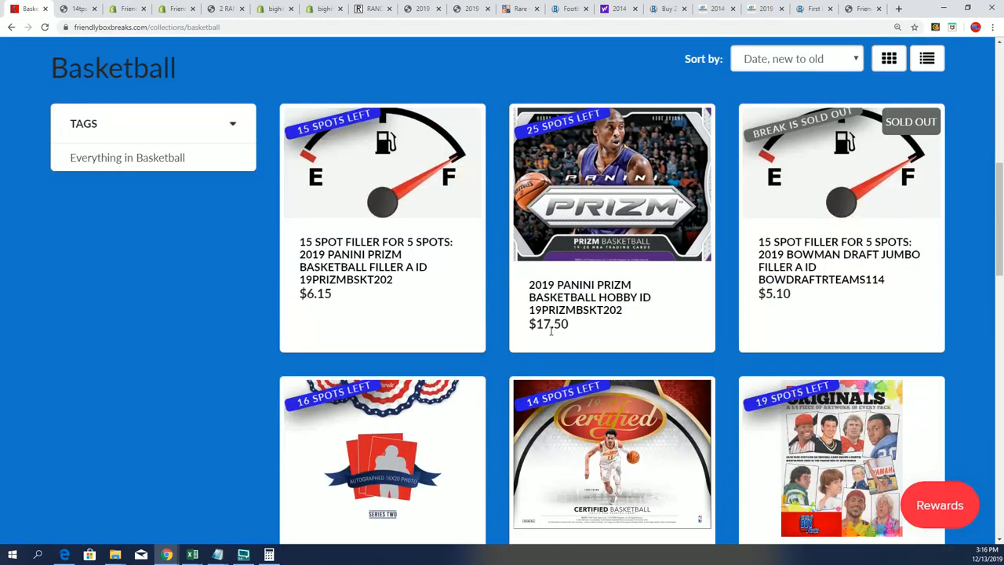
pyautogui.moveTo(875, 288)
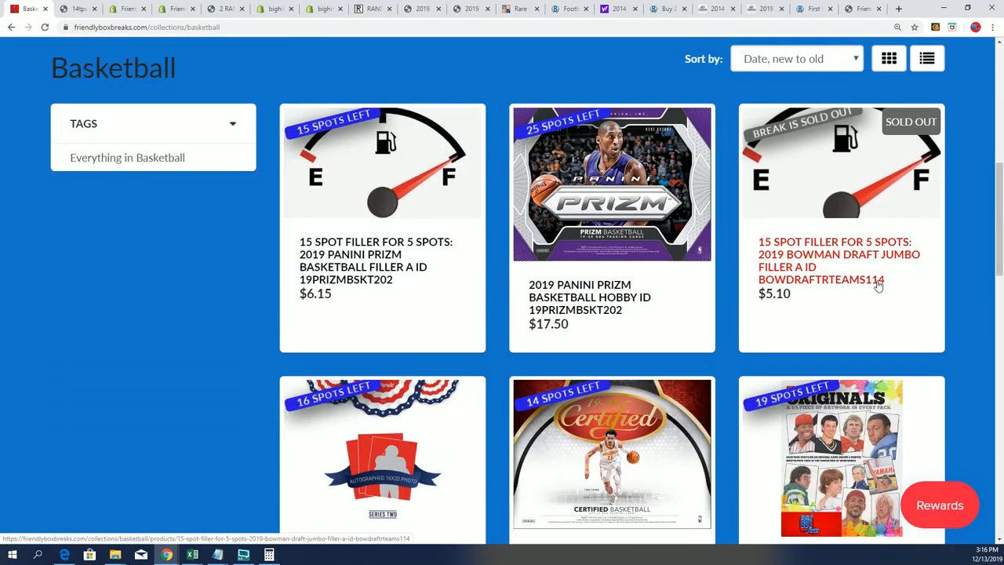
# Scroll through the collection page to review the listed breaks
pyautogui.scroll(-3)
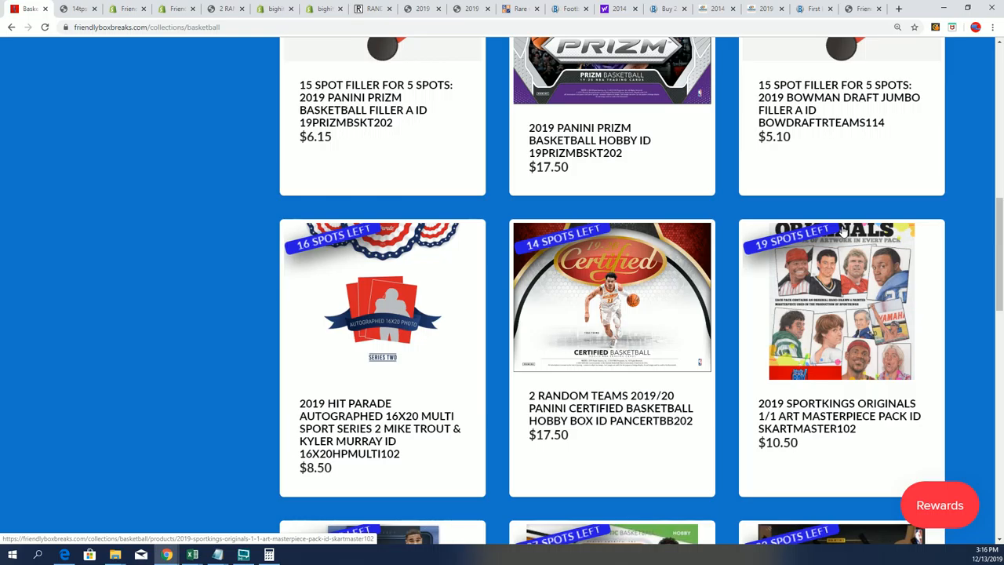
pyautogui.scroll(-3)
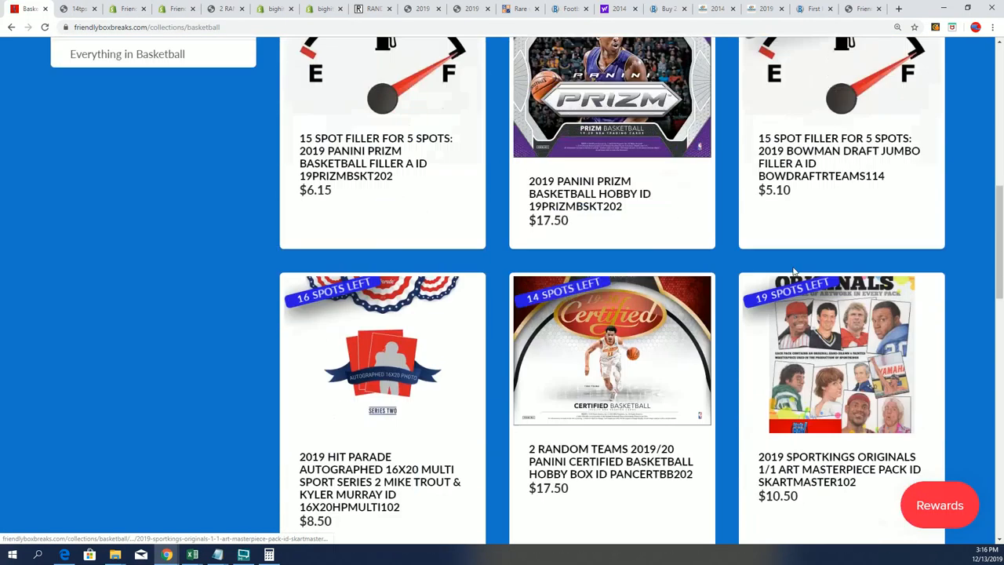
pyautogui.scroll(3)
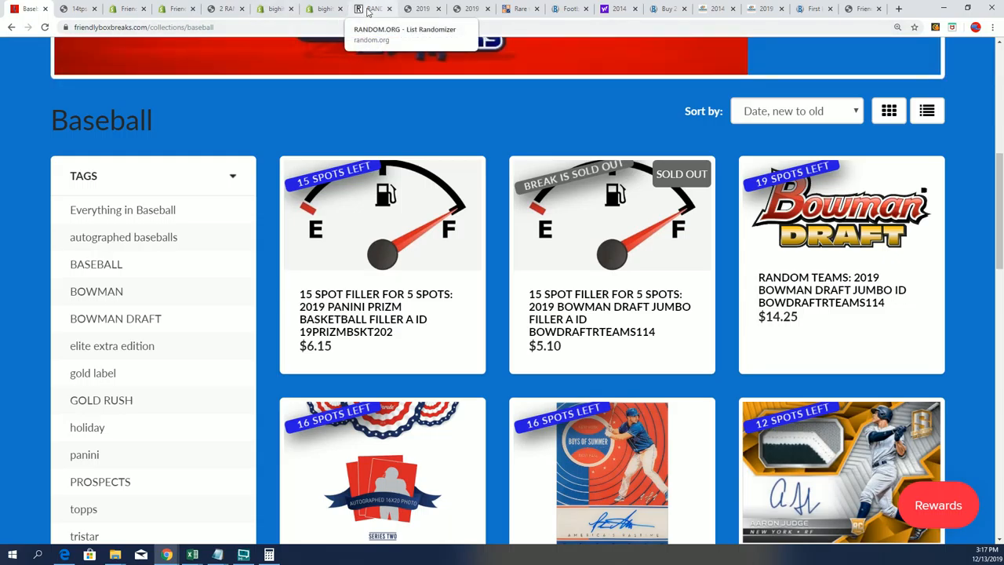
# Bring the fifteen Notepad names into the List Randomizer item field
pyautogui.click(373, 10)
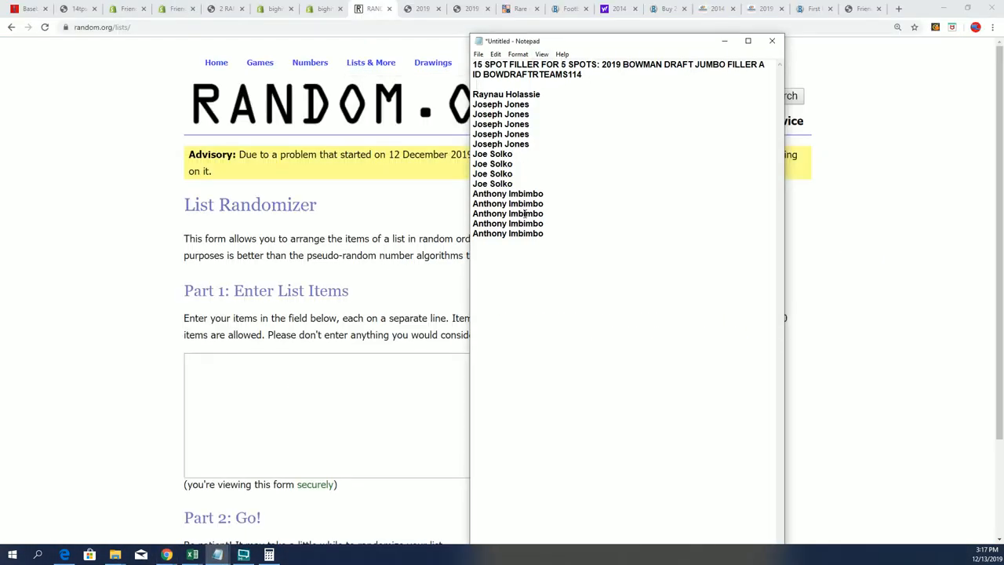
pyautogui.press('ctrl+a')
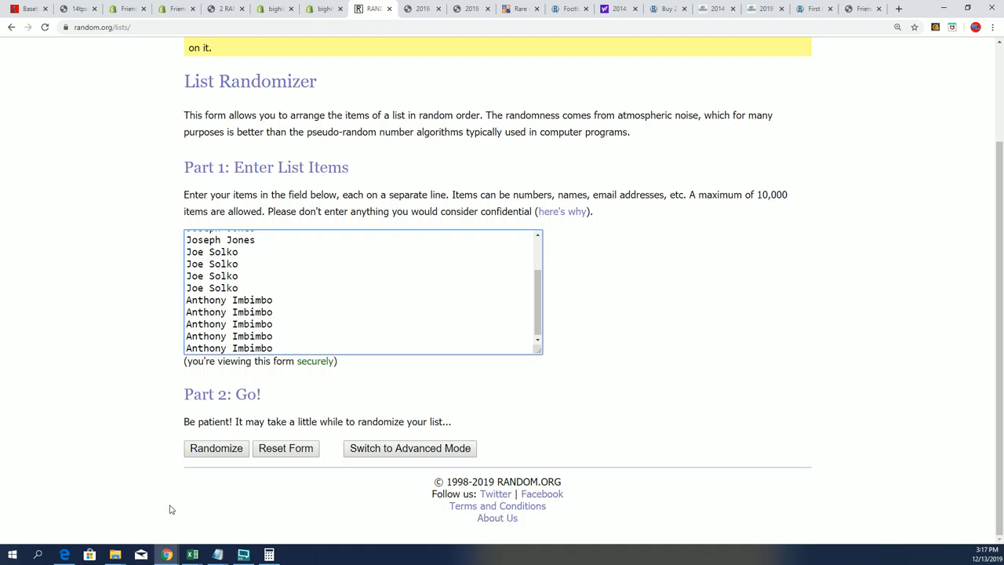
# Randomize the fifteen-name list seven times with Randomize and Again!
pyautogui.click(217, 448)
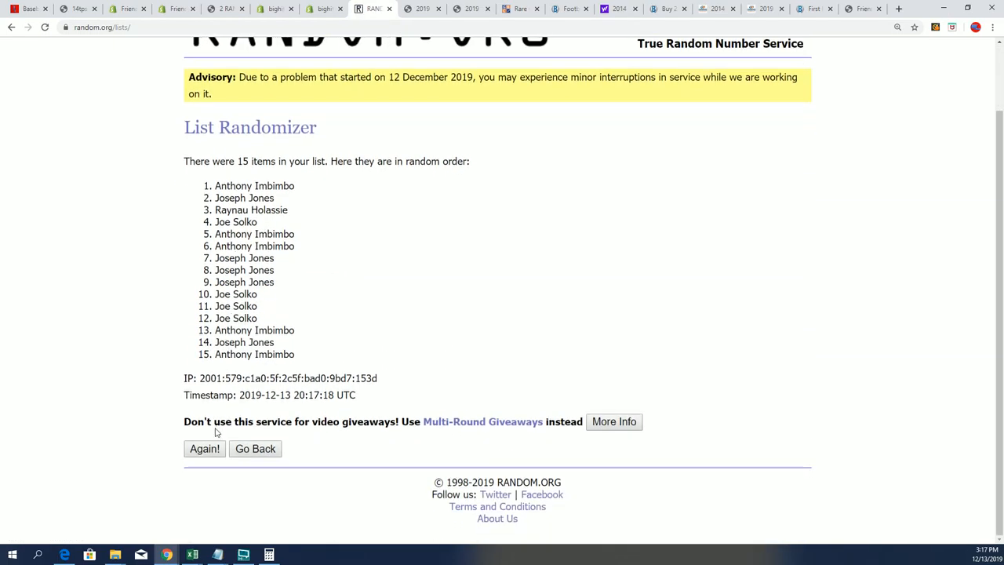
pyautogui.click(204, 448)
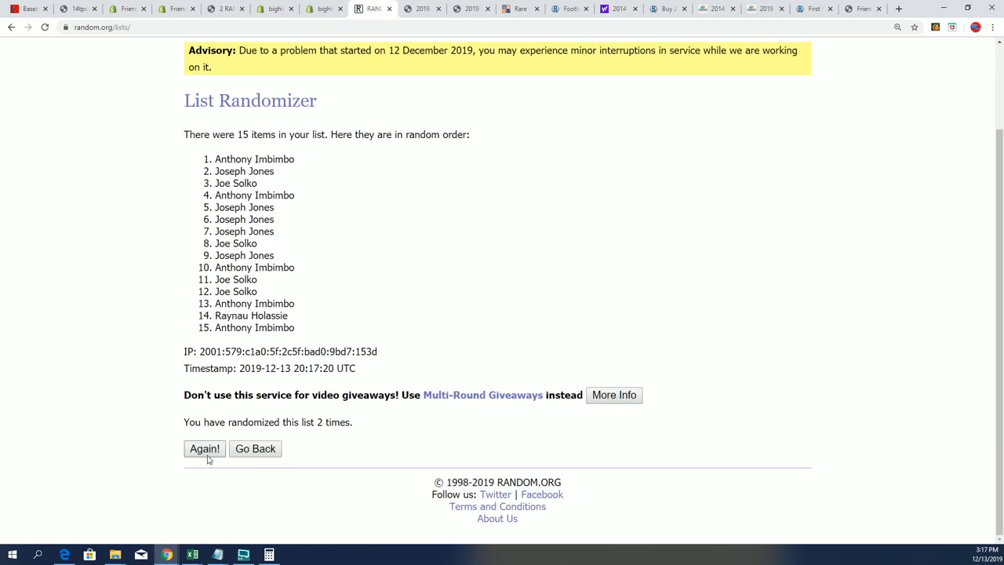
pyautogui.click(204, 448)
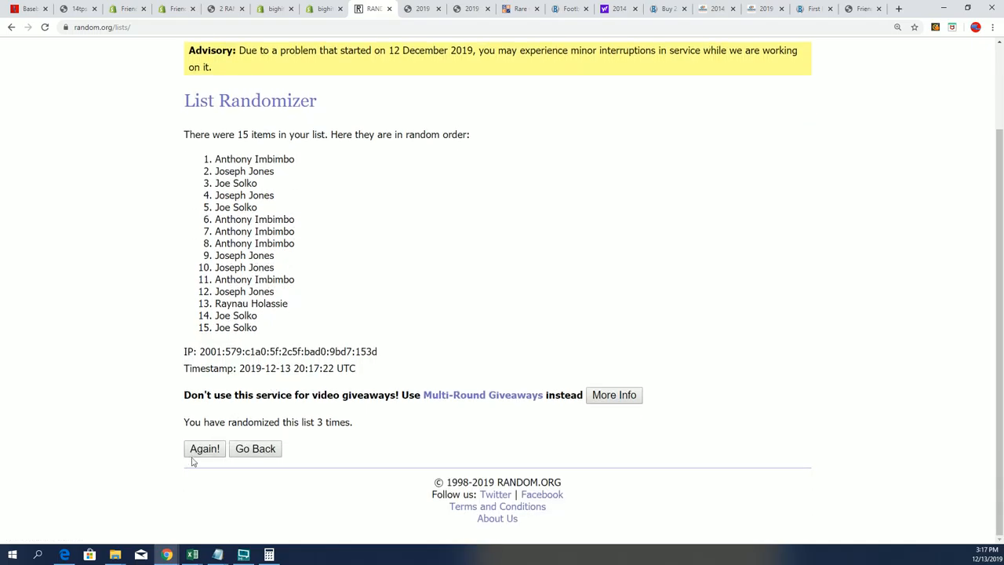
pyautogui.click(204, 449)
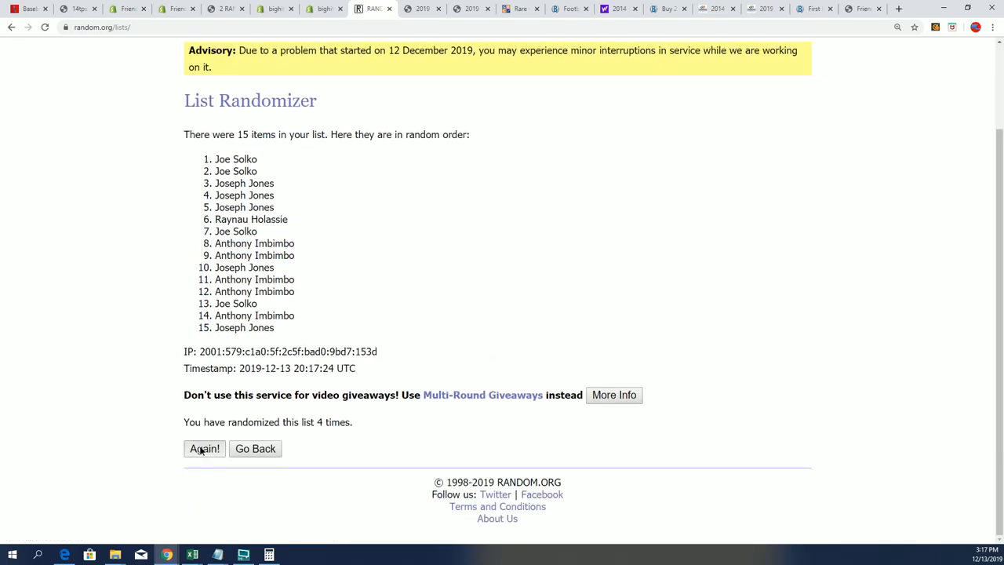
pyautogui.click(204, 449)
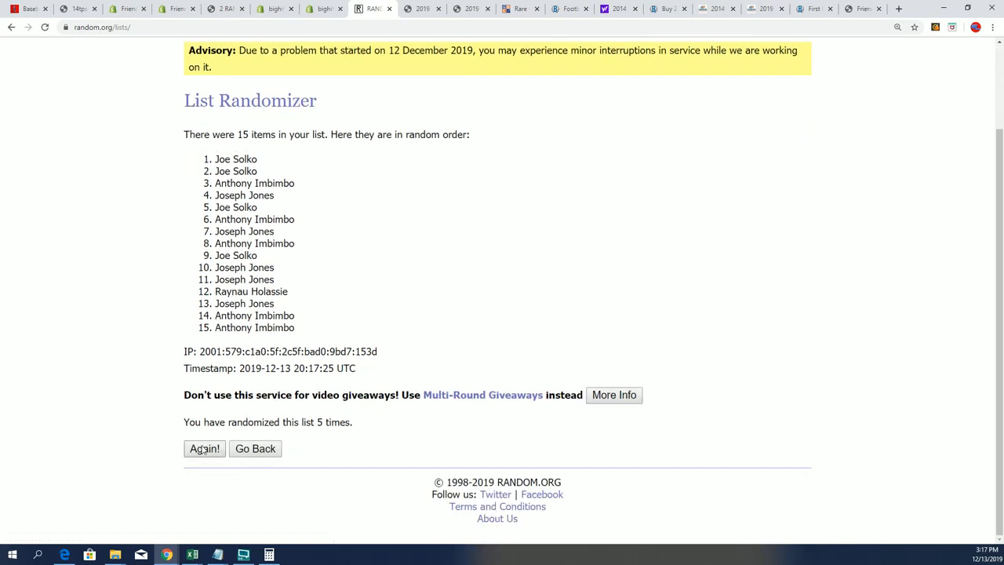
pyautogui.click(203, 449)
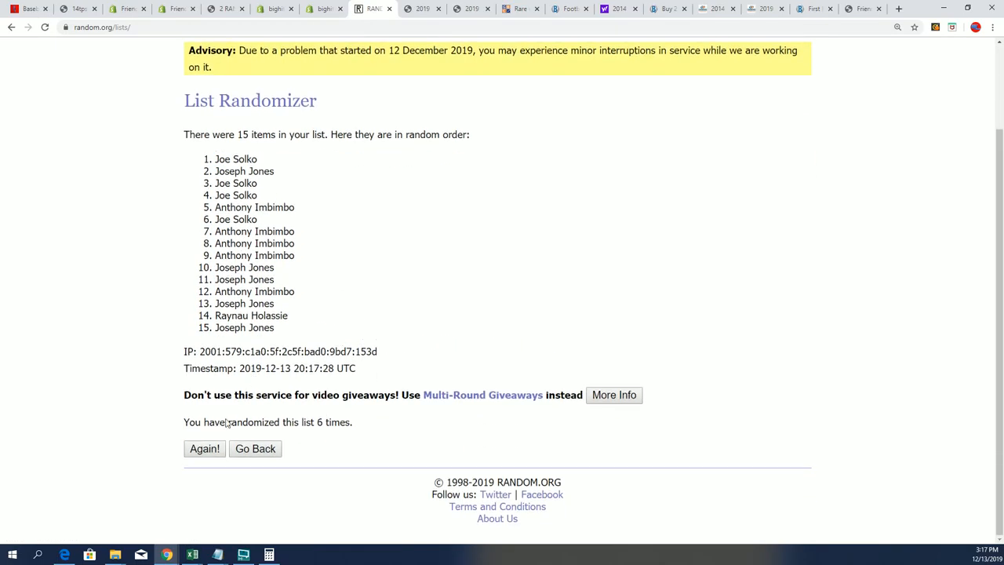
pyautogui.click(204, 448)
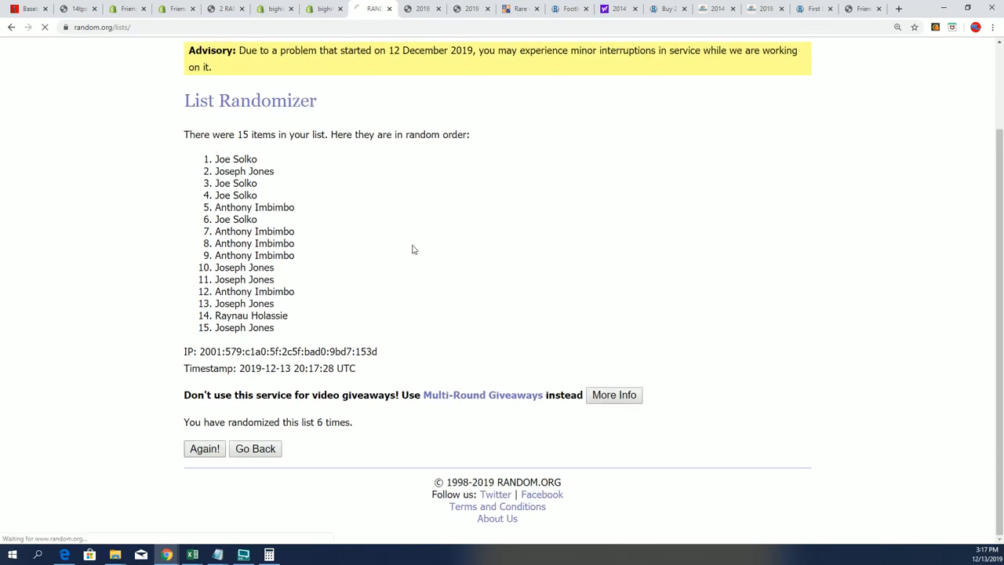
pyautogui.click(203, 449)
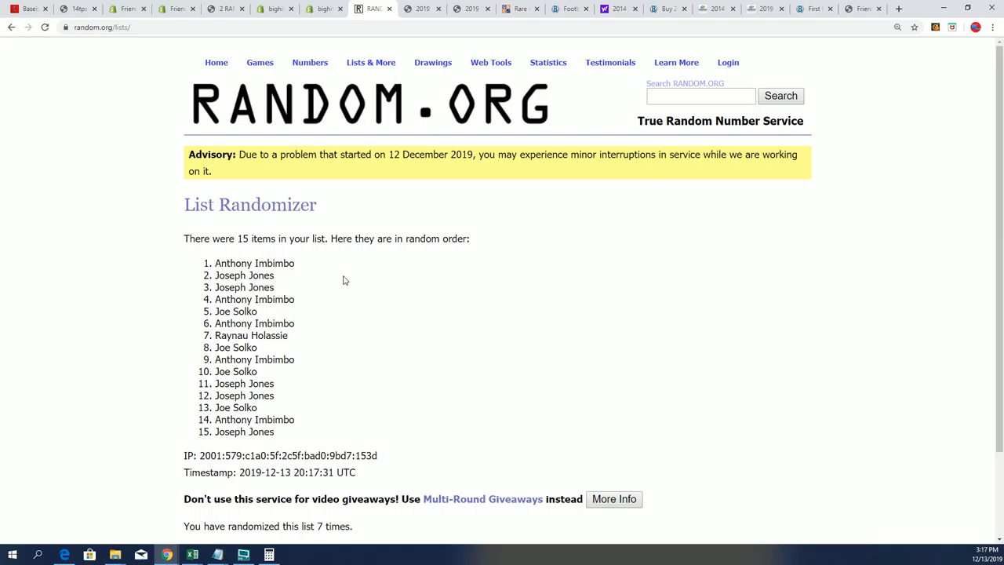
# Highlight the top five names of the final order as winners
pyautogui.moveTo(216, 263); pyautogui.dragTo(266, 310)
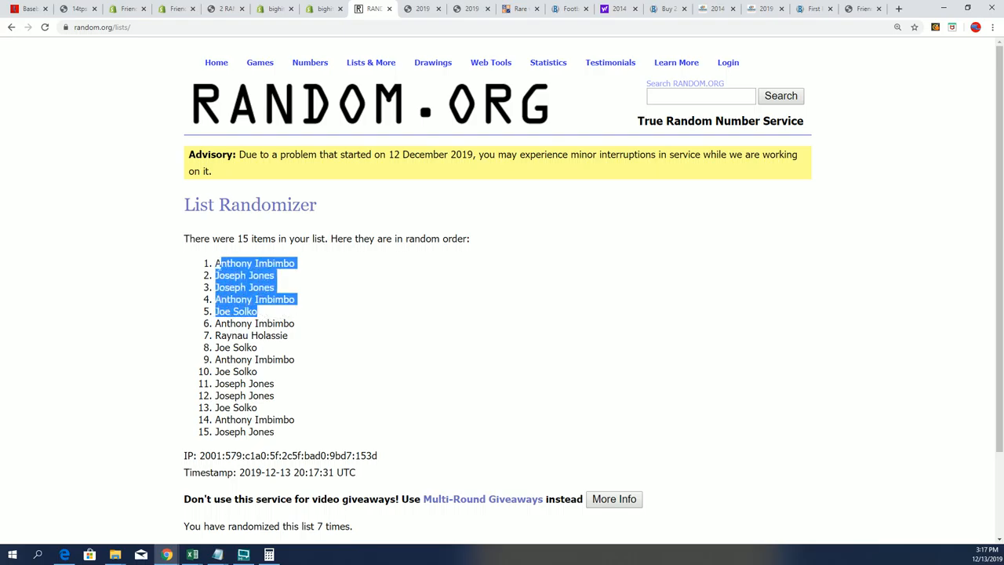